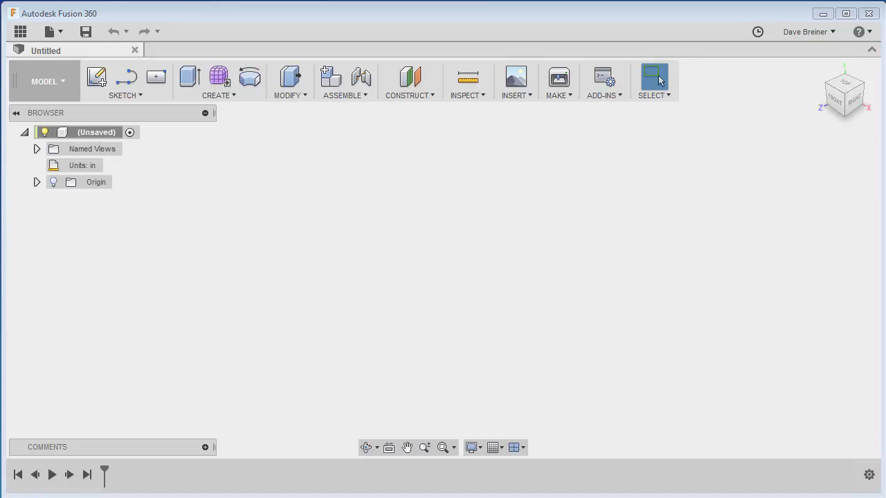
pyautogui.moveTo(733, 246)
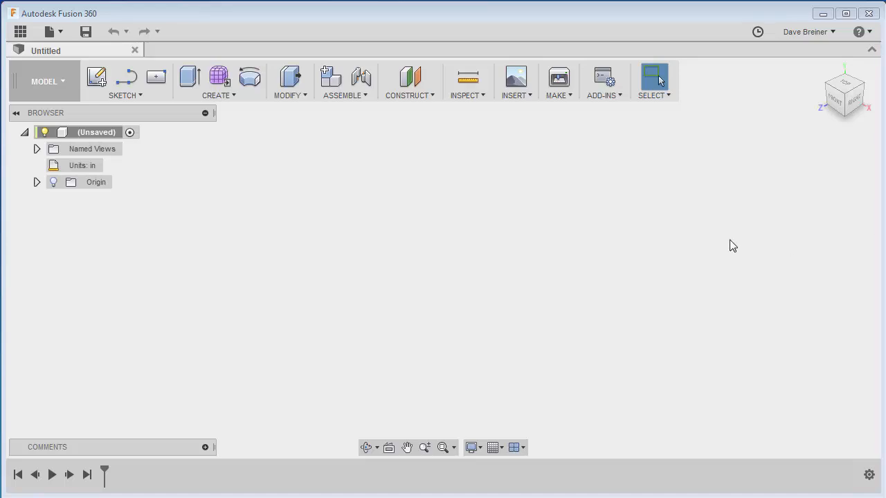
pyautogui.moveTo(471, 254)
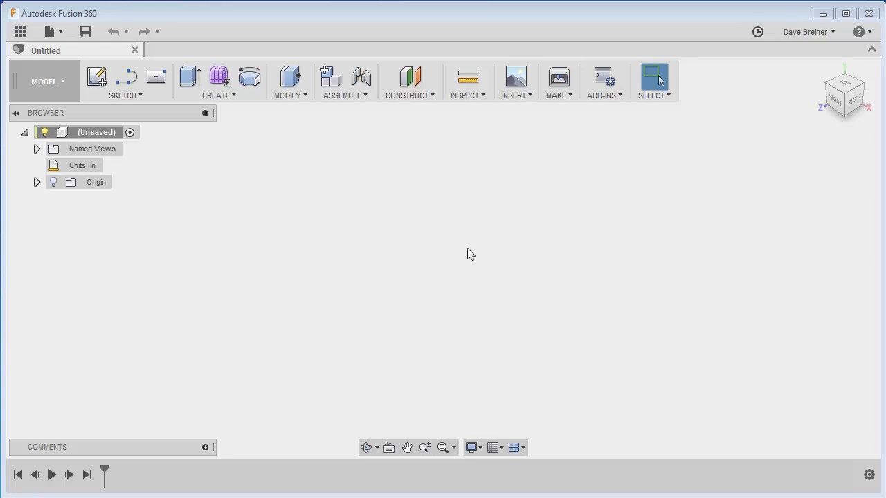
pyautogui.moveTo(540, 253)
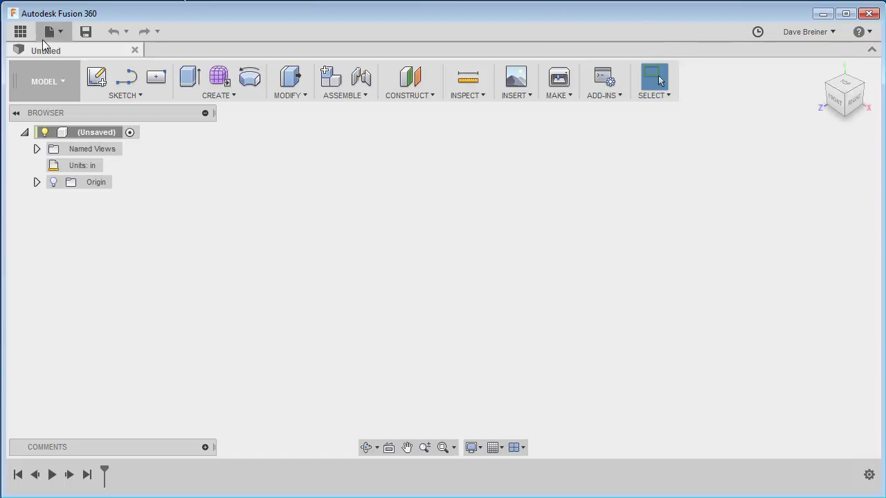
# - Browse the Sketch, Modify and Create command lists in the toolbar, then close them
pyautogui.click(125, 94)
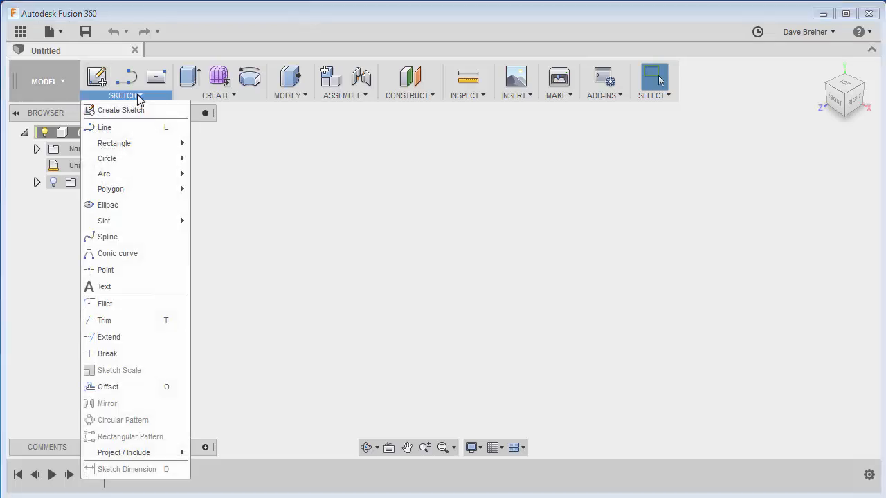
pyautogui.click(287, 94)
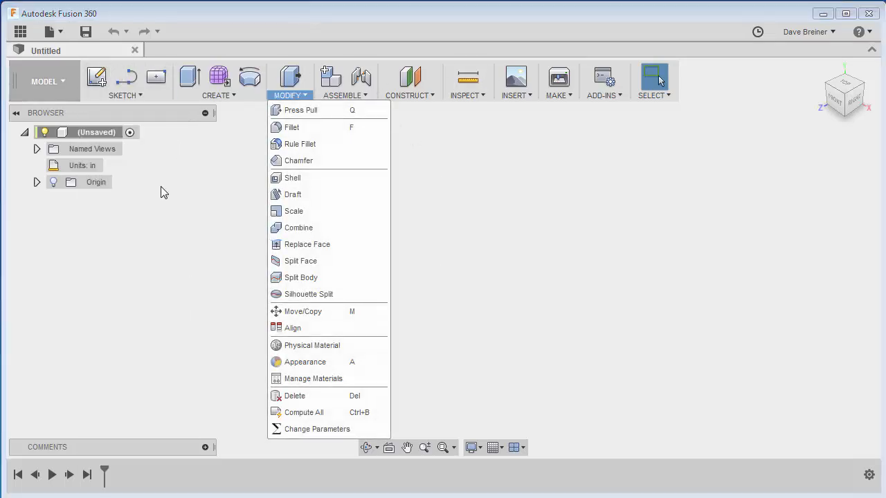
pyautogui.click(219, 80)
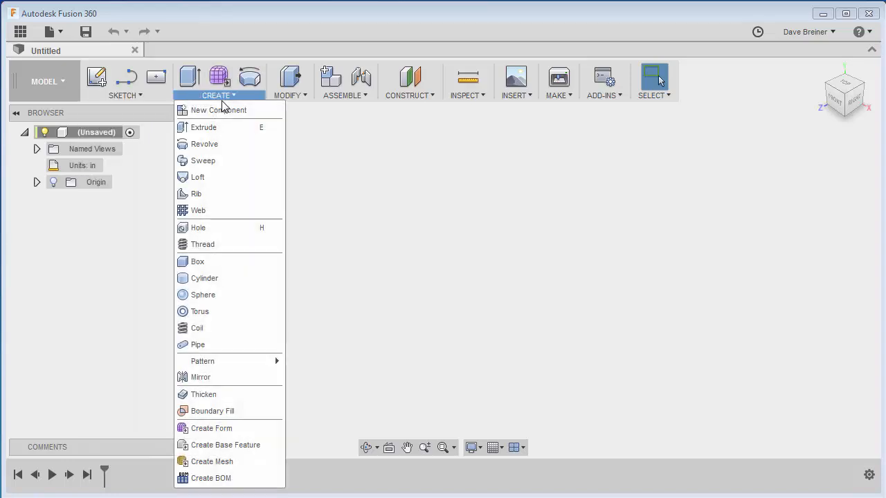
pyautogui.click(124, 94)
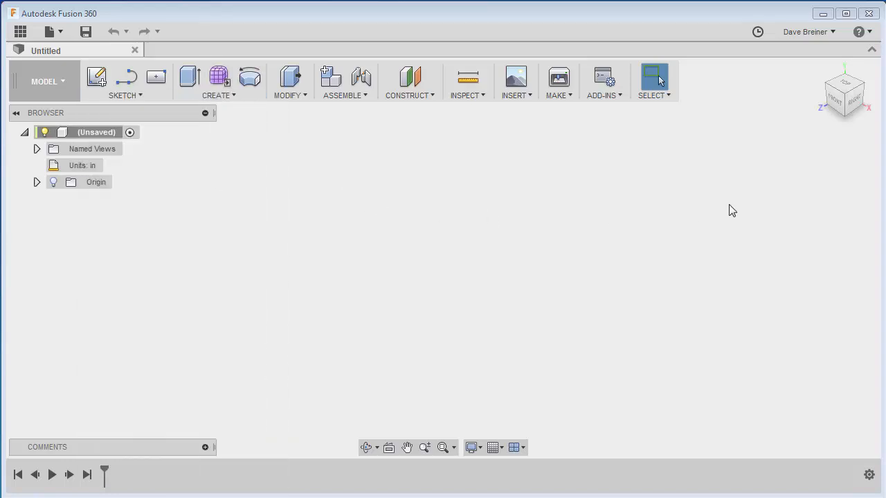
pyautogui.moveTo(648, 194)
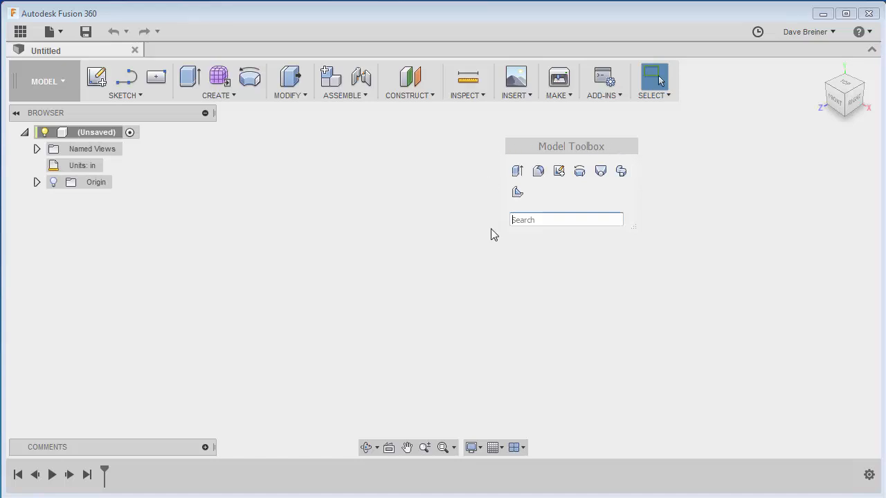
pyautogui.moveTo(505, 255)
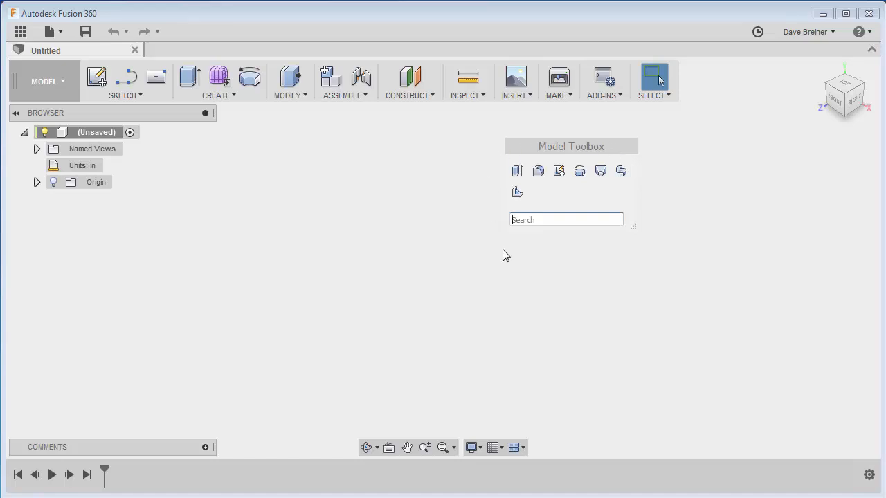
pyautogui.moveTo(446, 279)
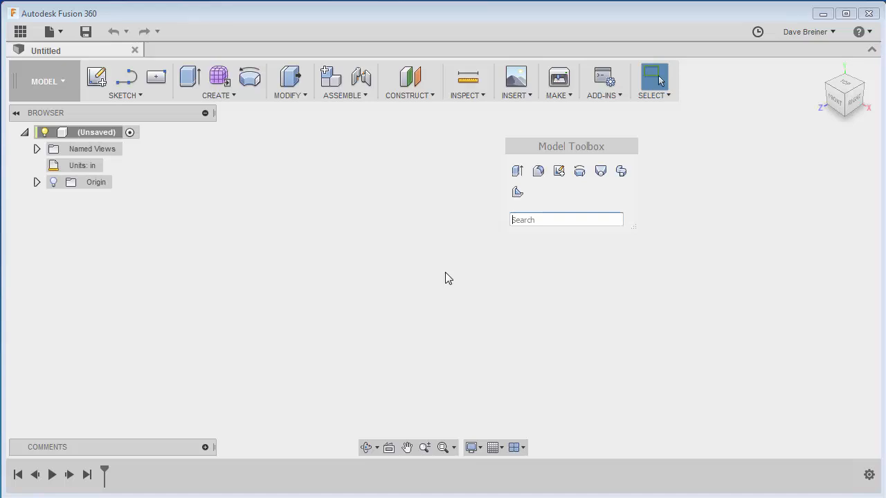
pyautogui.moveTo(559, 171)
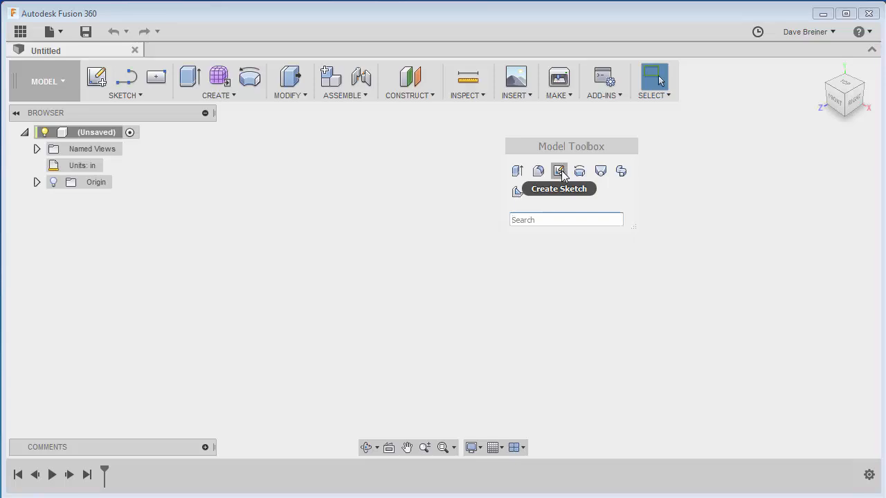
# - Start a new sketch via Create Sketch in the Model Toolbox
pyautogui.click(559, 172)
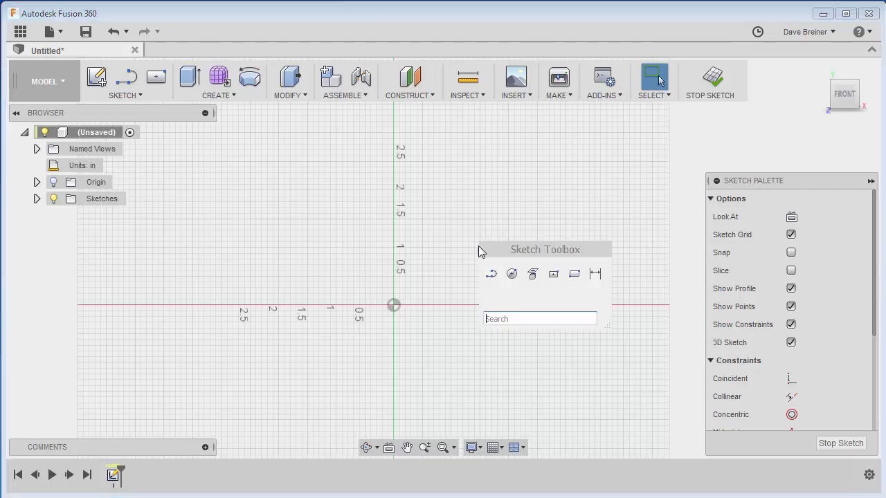
pyautogui.moveTo(553, 275)
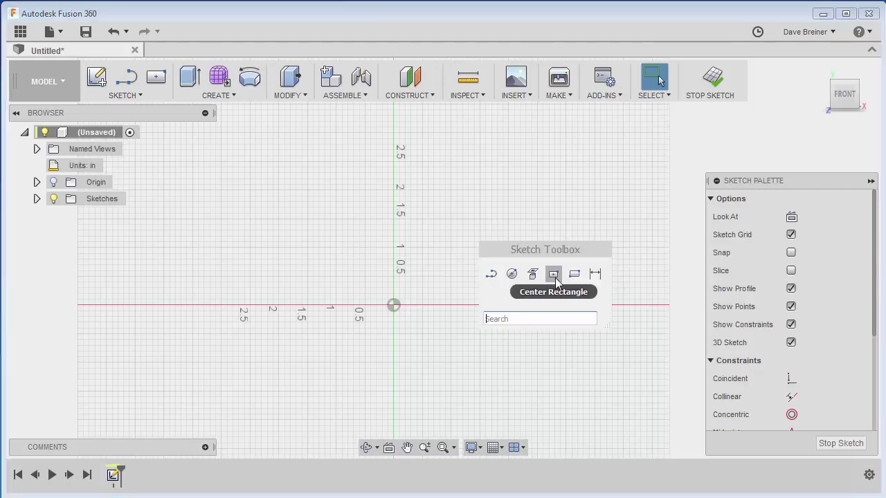
pyautogui.moveTo(477, 272)
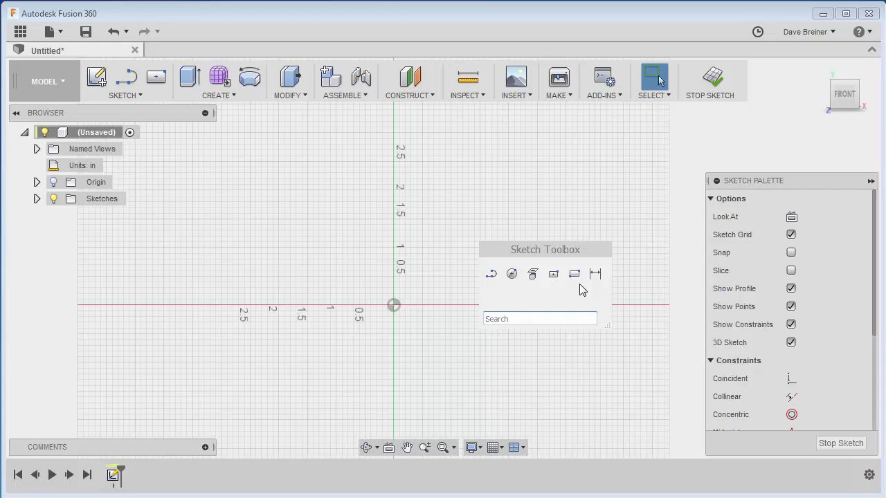
pyautogui.moveTo(554, 275)
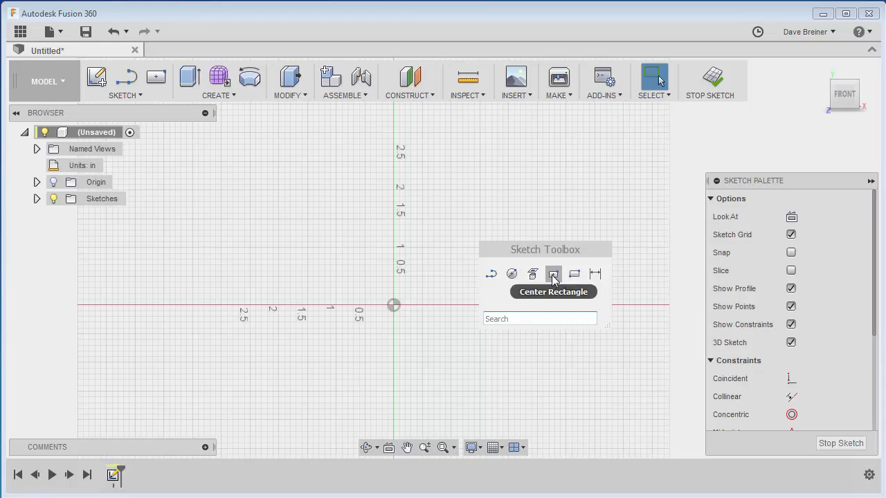
# - Draw a Center Rectangle on the origin 6 in wide and confirm its dimensions
pyautogui.click(554, 275)
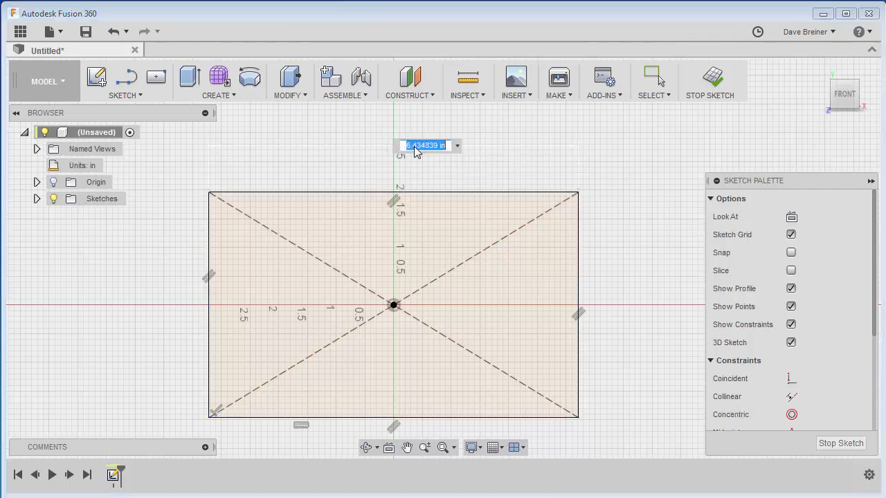
pyautogui.write('6.00')
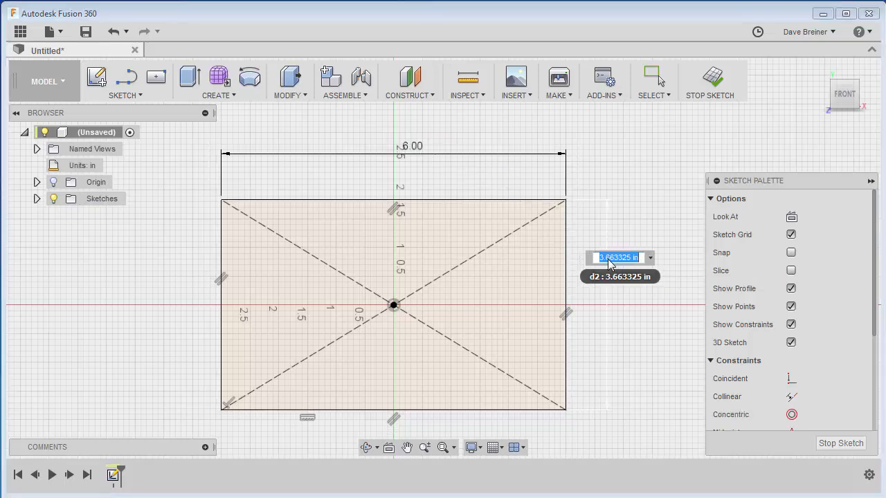
pyautogui.press('Return')
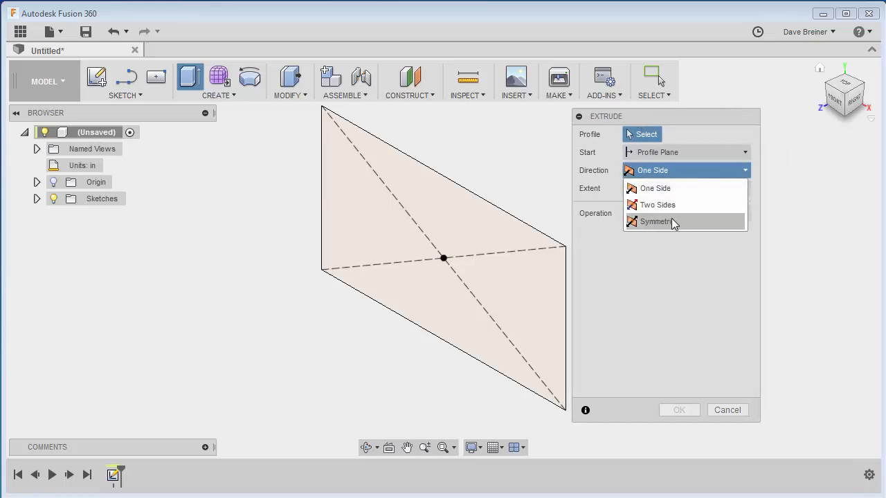
# - Extrude the rectangle profile symmetrically a distance of 3.5 in into a solid box
pyautogui.click(656, 222)
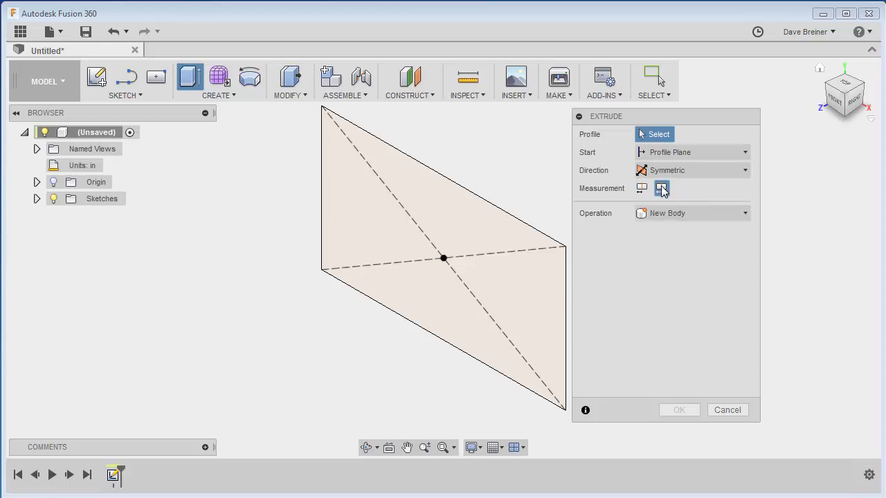
pyautogui.moveTo(753, 196)
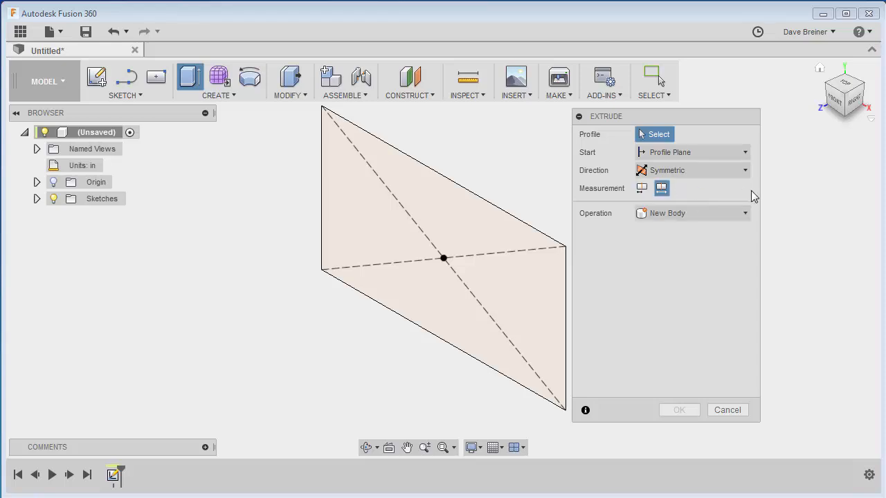
pyautogui.moveTo(662, 188)
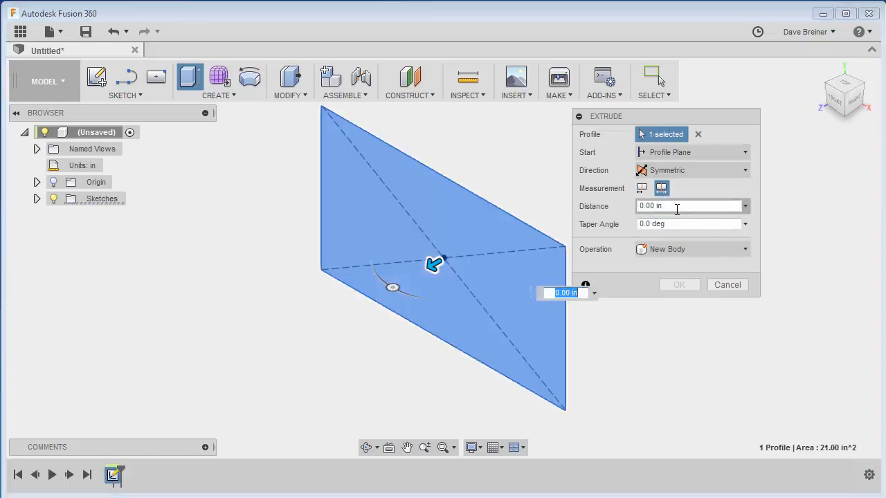
pyautogui.write('3.5')
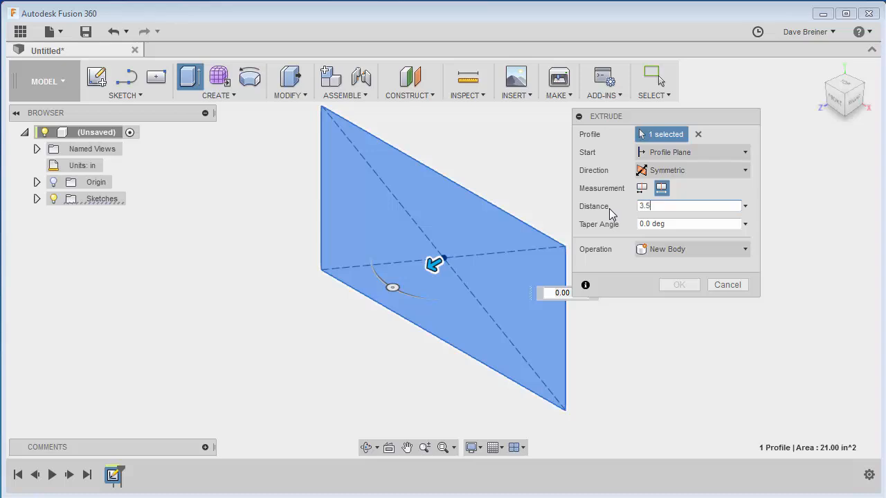
pyautogui.click(678, 285)
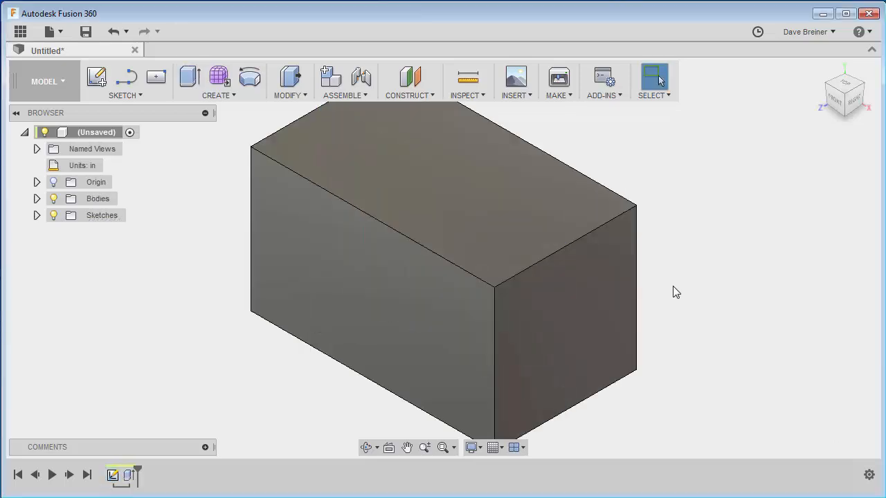
pyautogui.moveTo(695, 210)
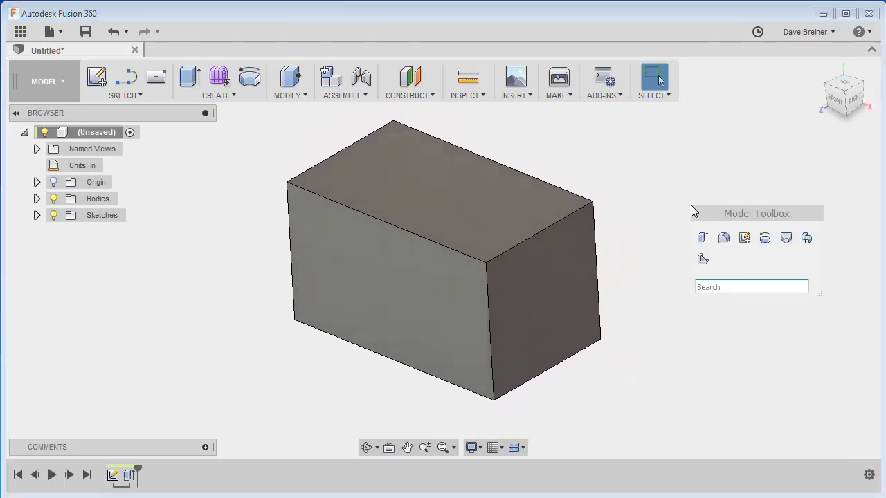
pyautogui.moveTo(724, 238)
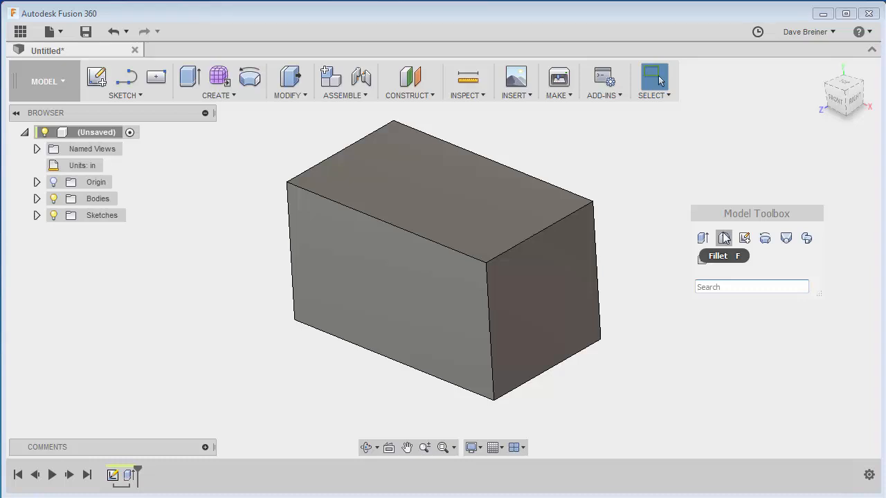
# - Fillet the top and bottom edges of the right face with radius 0.375 in
pyautogui.click(724, 239)
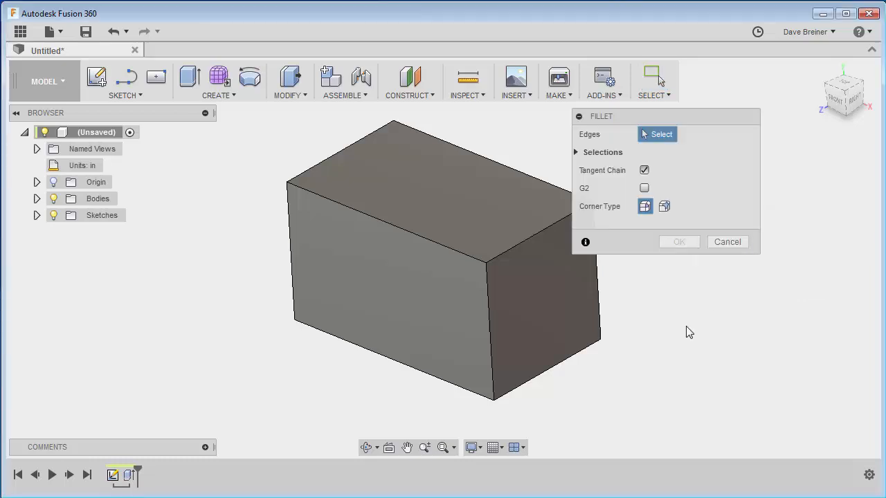
pyautogui.click(526, 238)
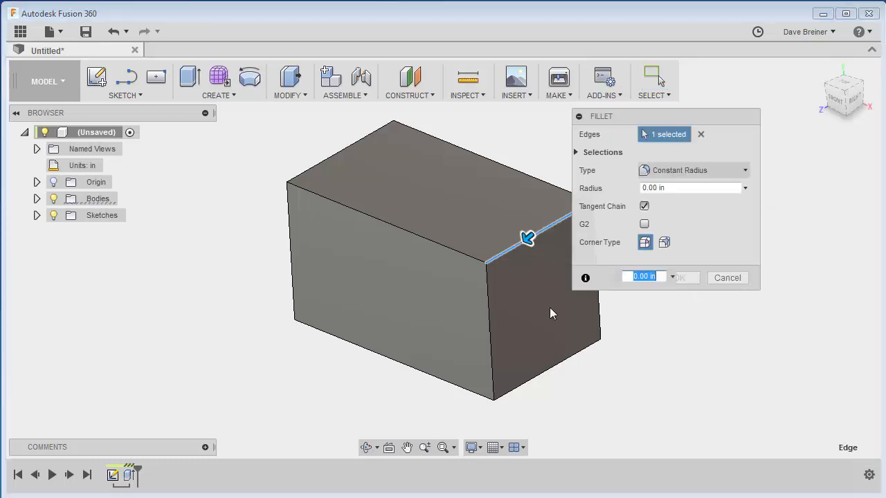
pyautogui.click(543, 381)
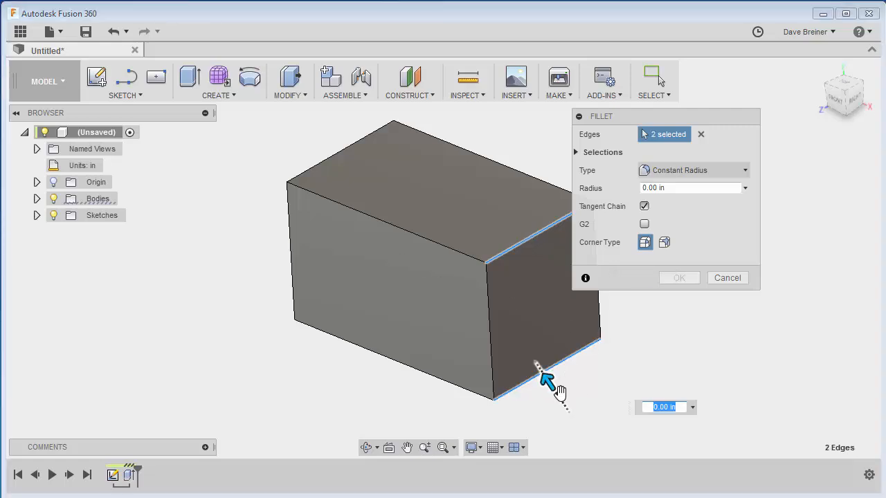
pyautogui.moveTo(543, 385); pyautogui.dragTo(543, 372)
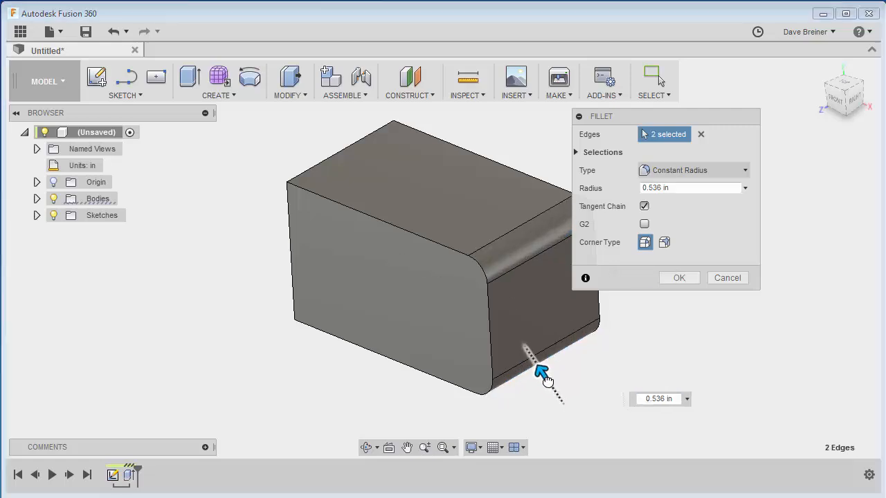
pyautogui.click(659, 399)
pyautogui.write('.375')
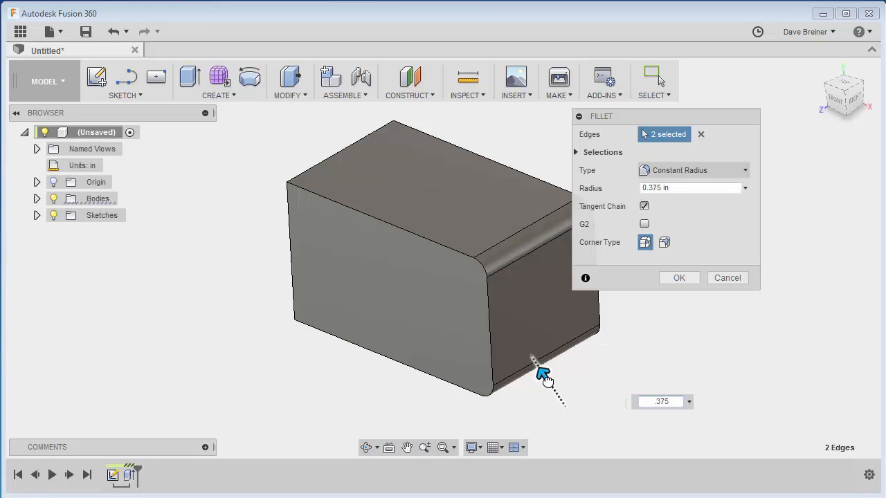
pyautogui.click(678, 277)
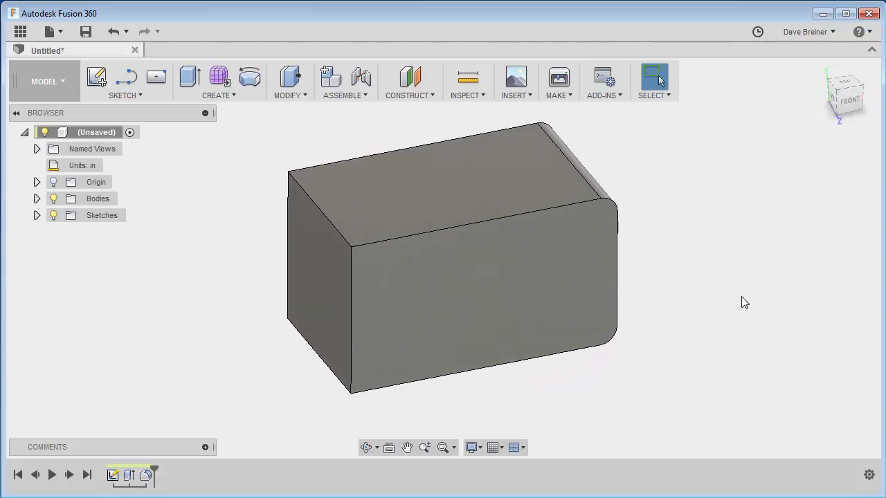
pyautogui.moveTo(238, 310)
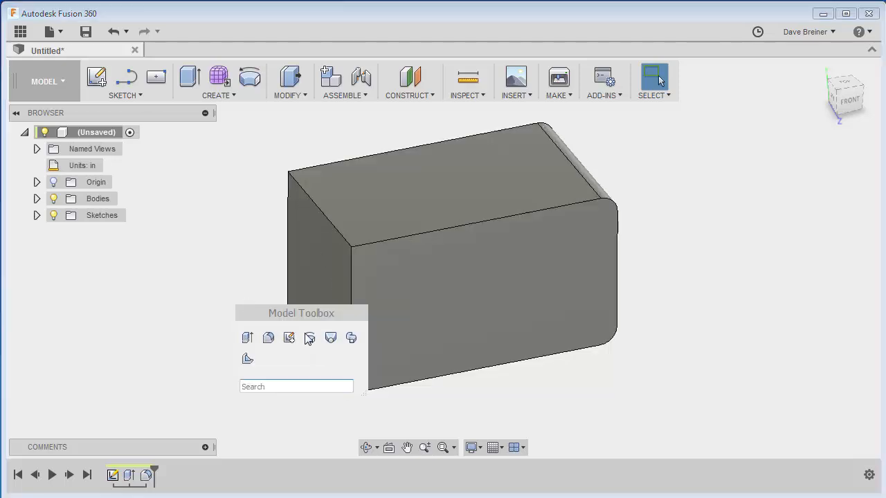
pyautogui.moveTo(289, 338)
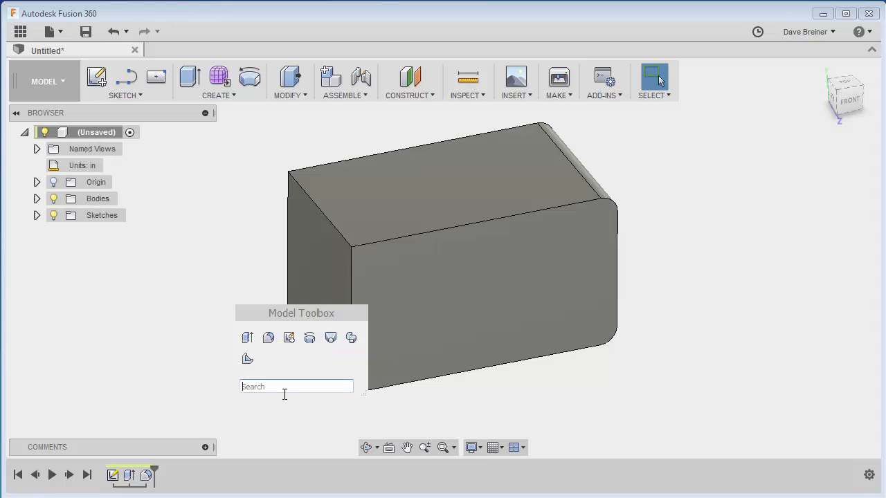
# - Search 'ch' in the Model Toolbox and start the Chamfer command
pyautogui.write('c')
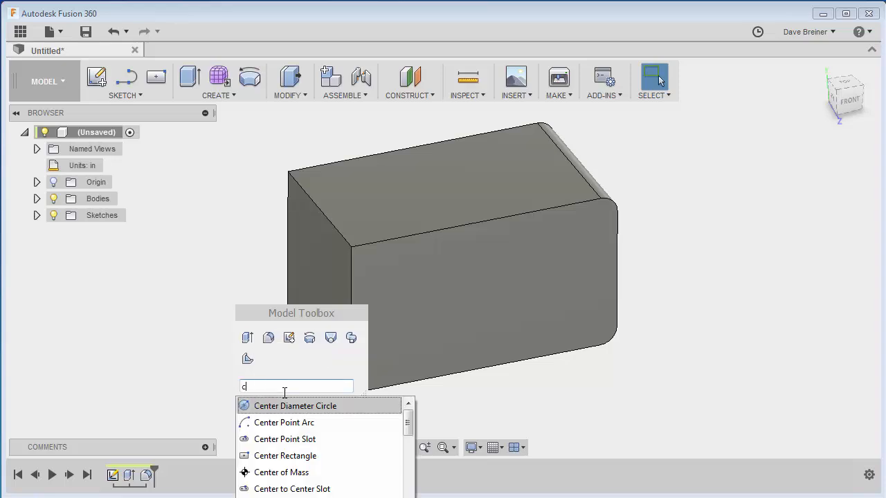
pyautogui.write('h')
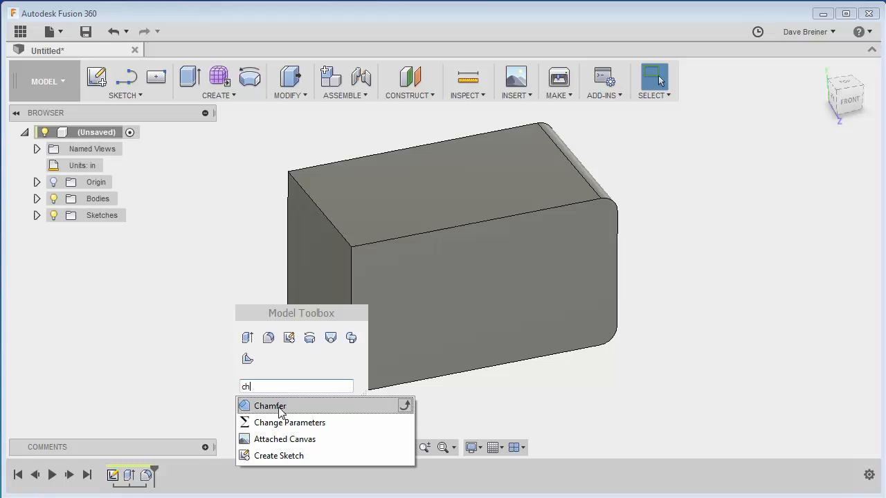
pyautogui.moveTo(395, 413)
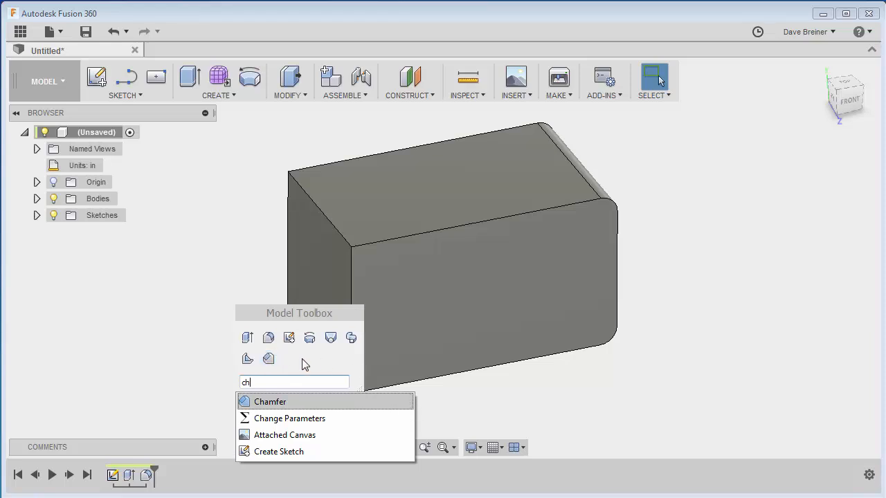
pyautogui.click(270, 402)
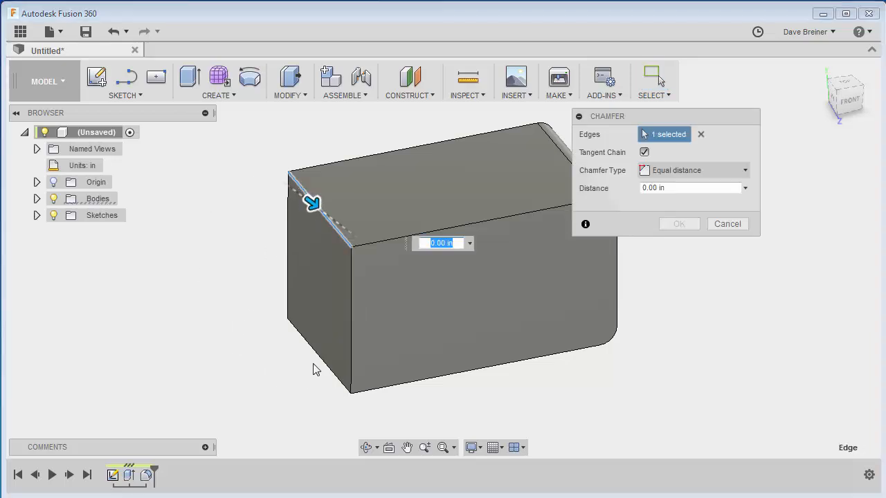
# - Chamfer the two left-hand edges of the box with an equal distance of about 0.34 in
pyautogui.click(311, 360)
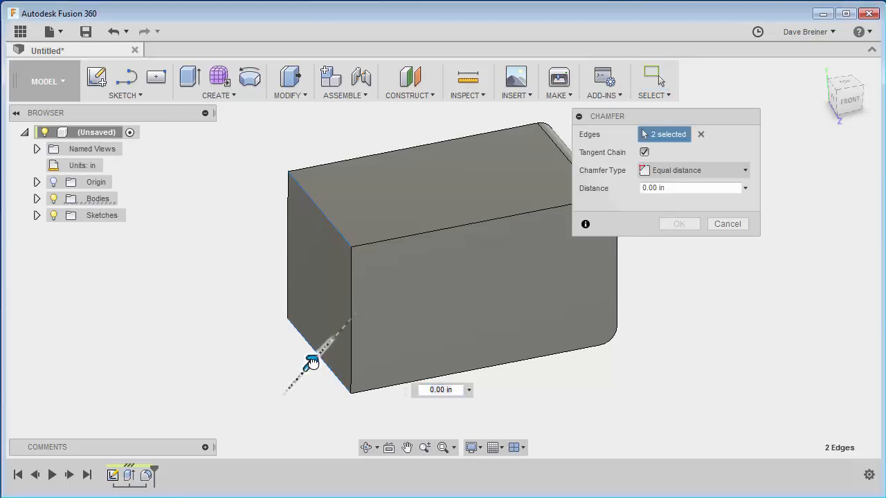
pyautogui.moveTo(316, 363); pyautogui.dragTo(319, 353)
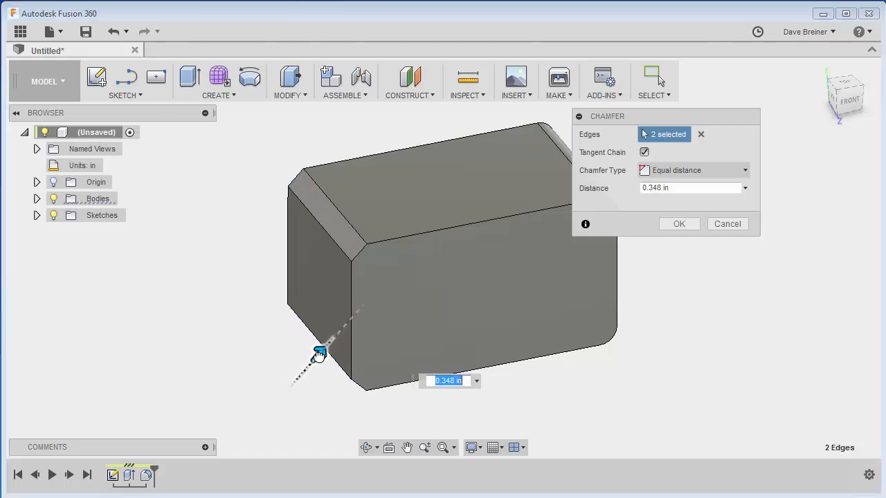
pyautogui.click(679, 224)
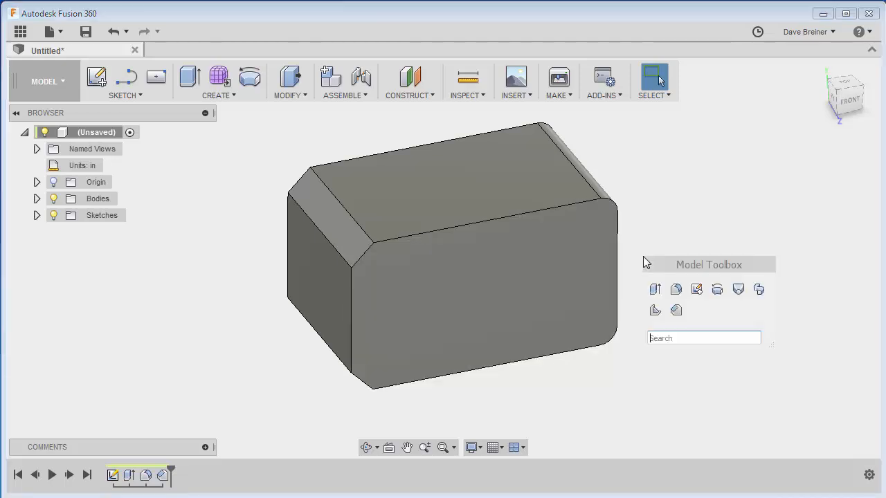
pyautogui.moveTo(733, 302)
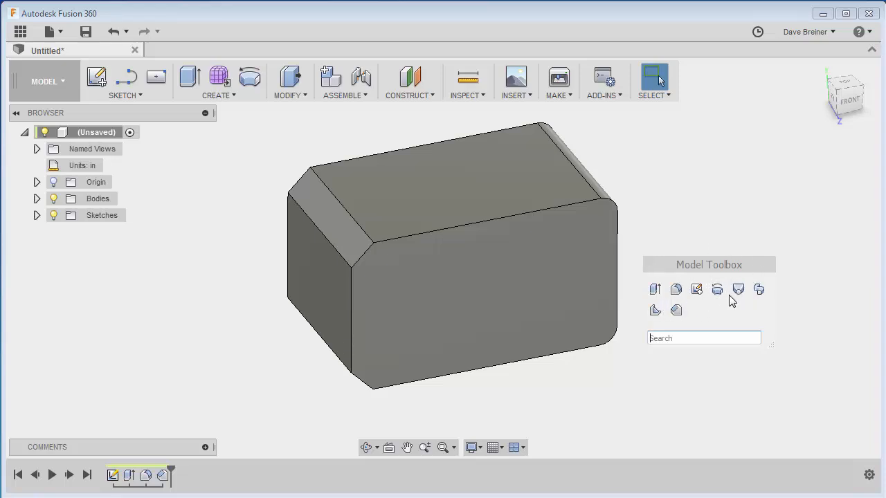
pyautogui.moveTo(719, 324)
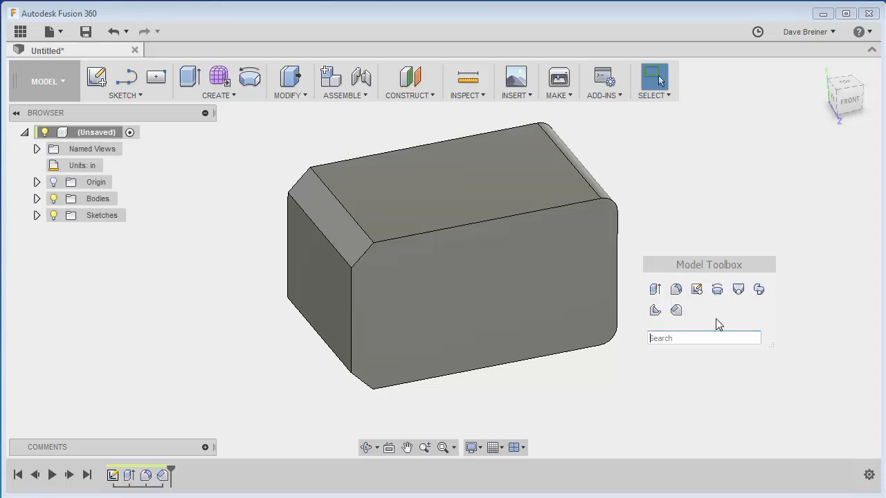
# - Search 'h' in the Model Toolbox to list the Hole command
pyautogui.write('h')
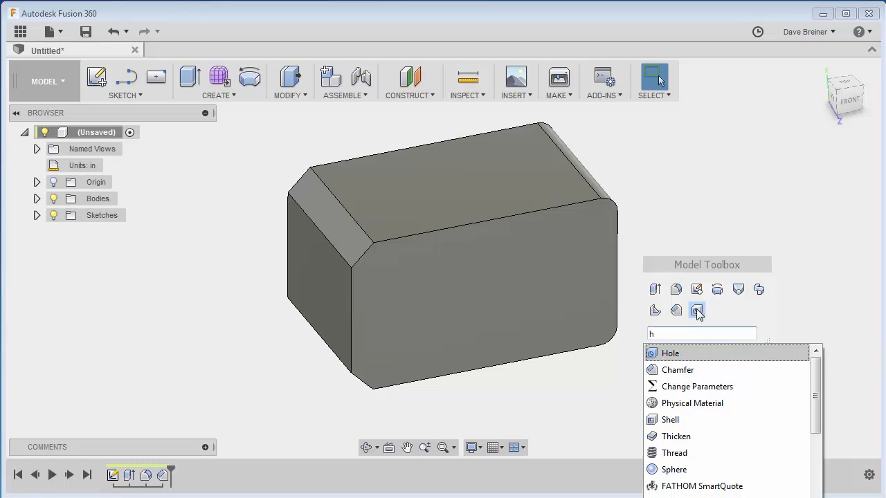
# - Create a simple 0.5 in diameter through-all hole on the front face of the box
pyautogui.click(670, 353)
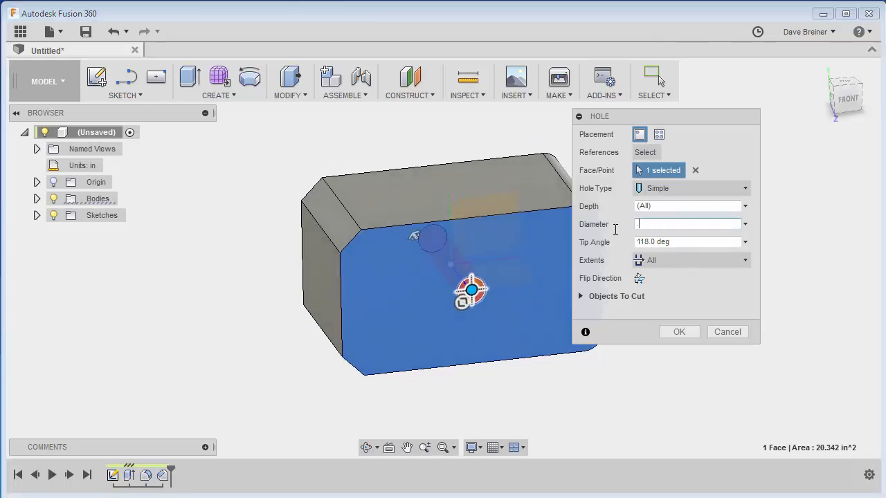
pyautogui.write('.5')
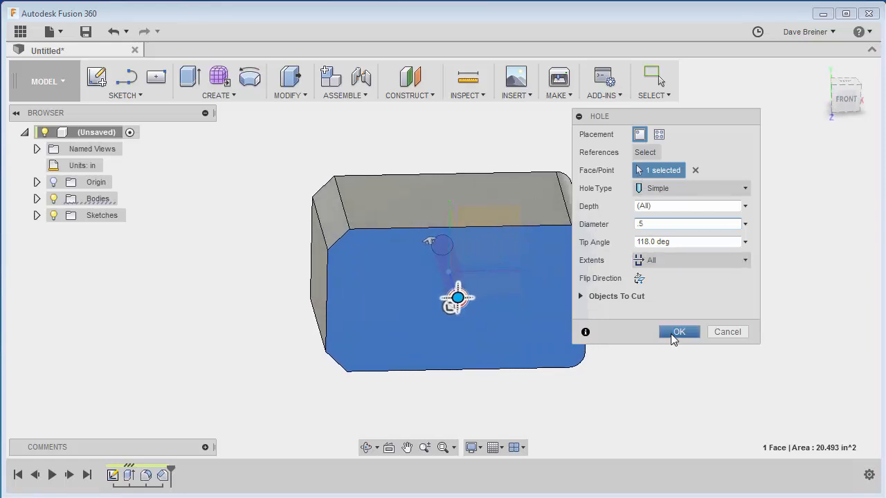
pyautogui.click(678, 332)
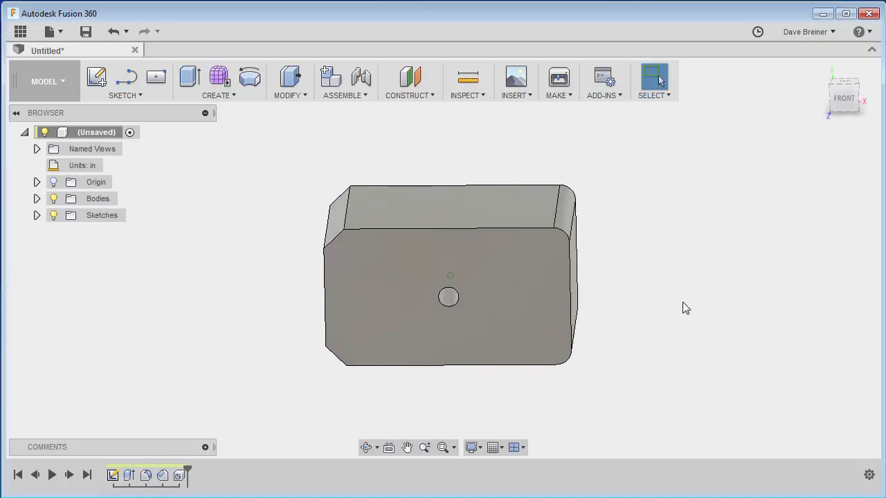
pyautogui.moveTo(450, 277); pyautogui.dragTo(450, 249)
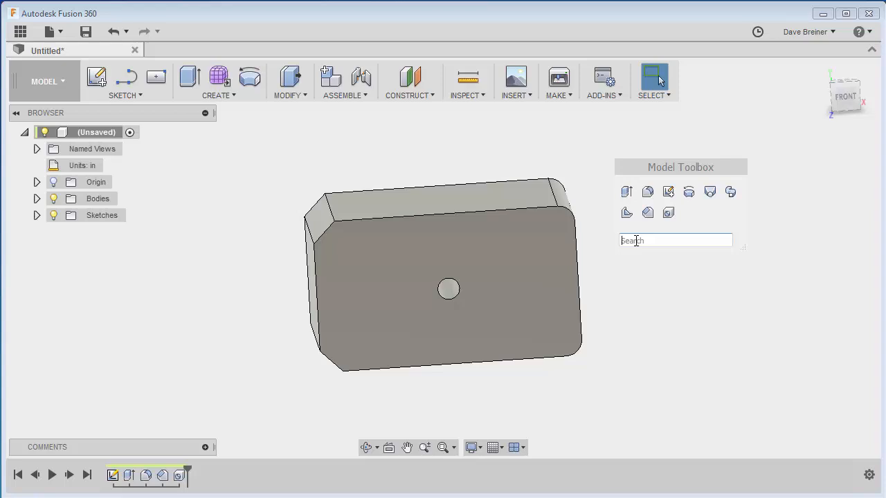
pyautogui.write('sw')
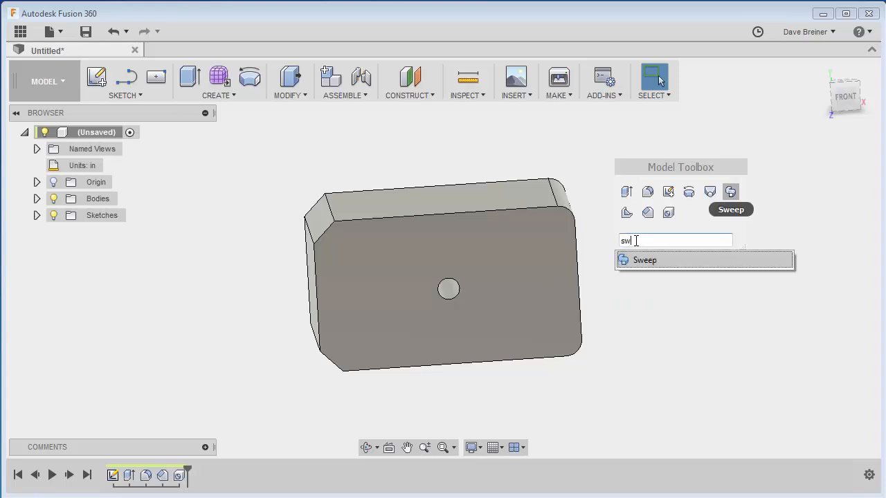
pyautogui.moveTo(640, 241)
pyautogui.write('l')
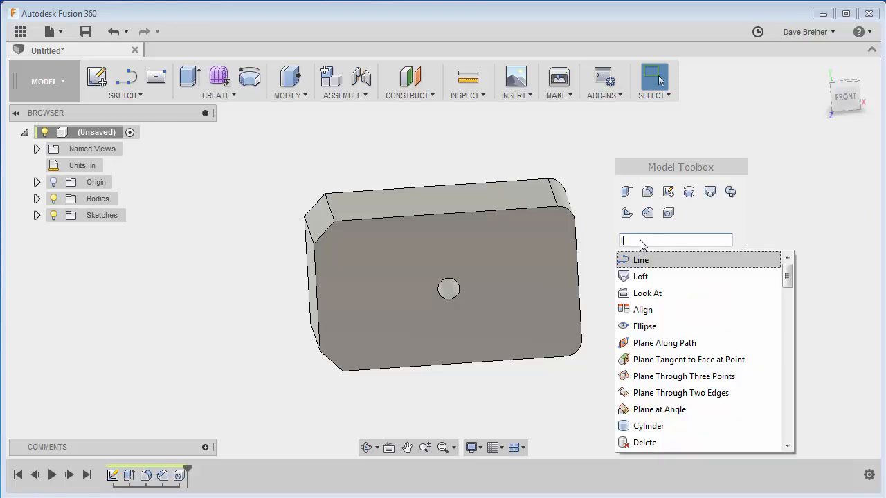
pyautogui.write('o')
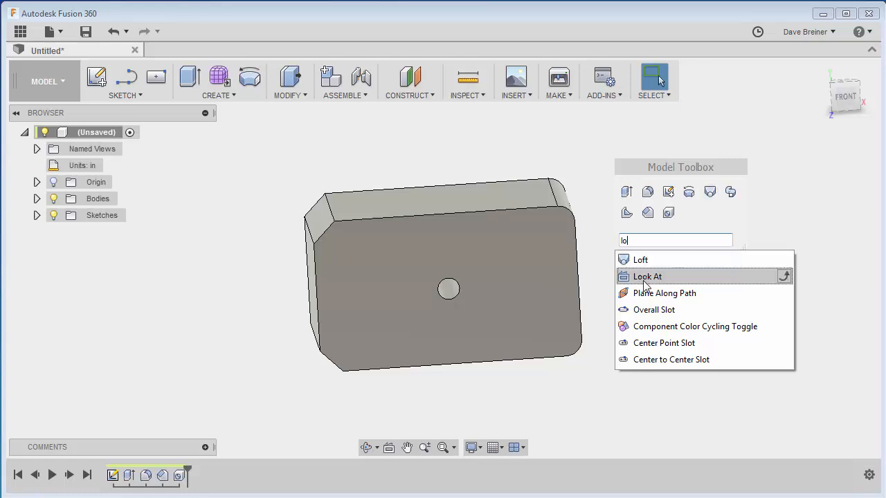
pyautogui.moveTo(706, 293)
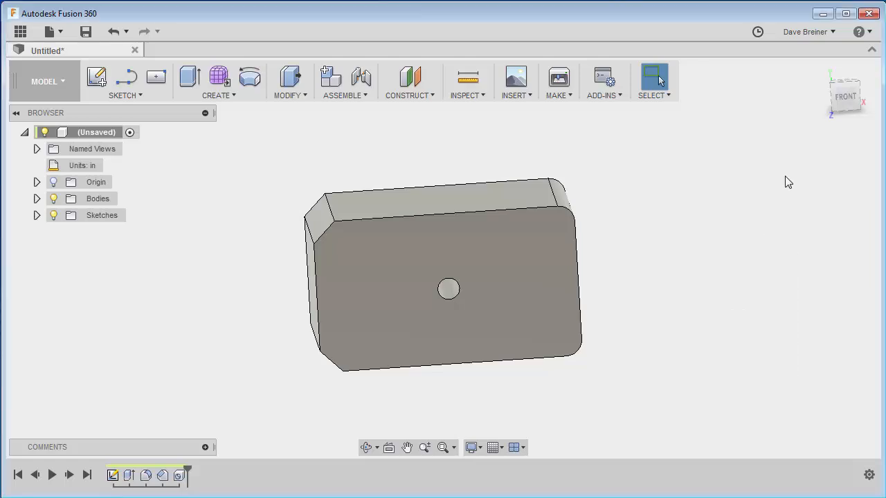
pyautogui.moveTo(271, 165)
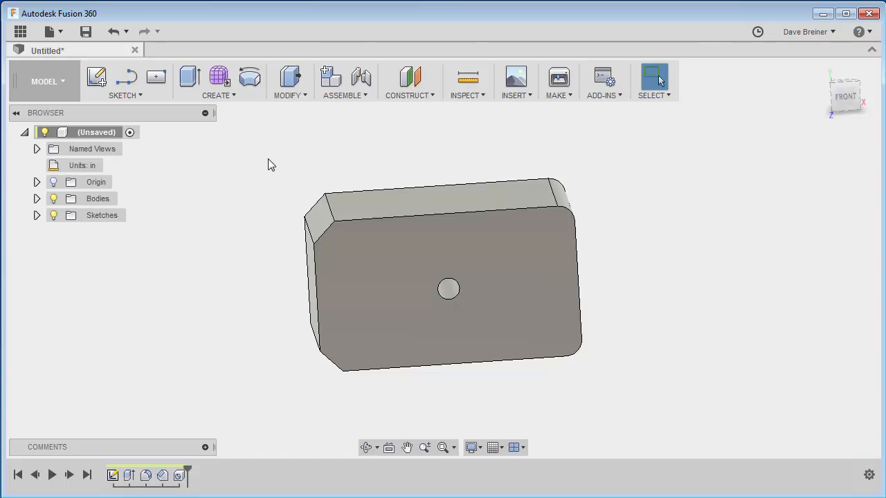
pyautogui.moveTo(125, 96)
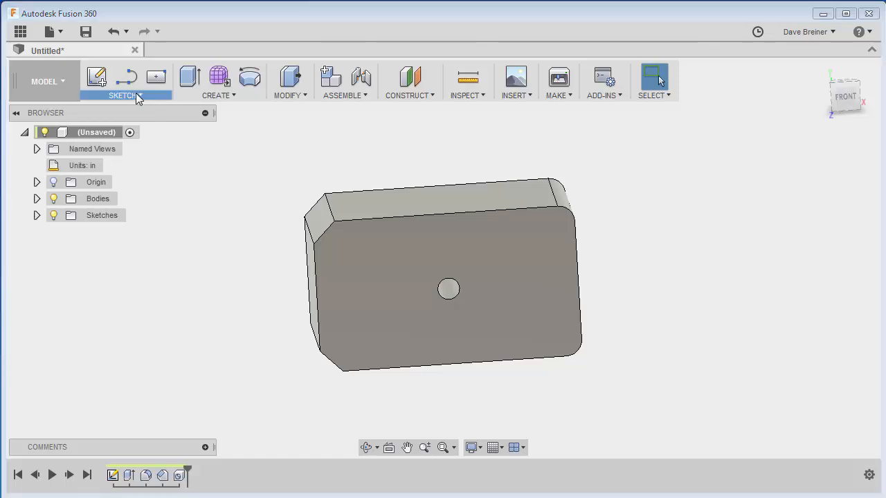
pyautogui.click(219, 80)
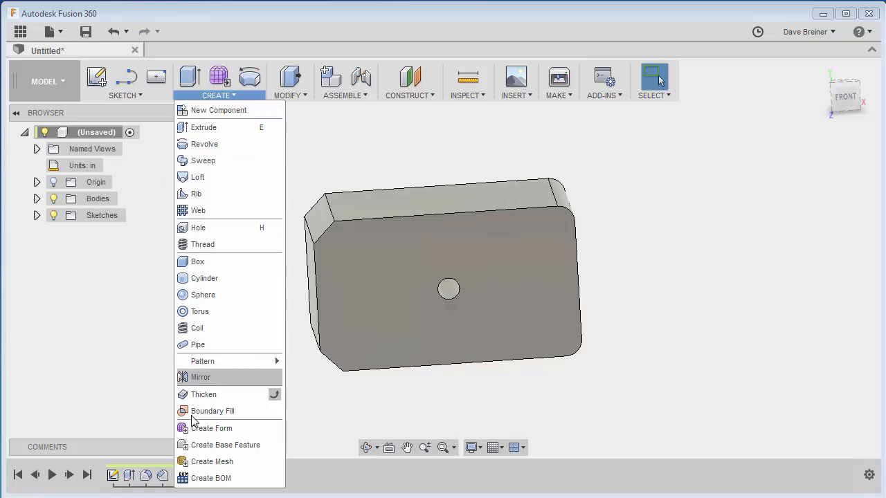
pyautogui.click(621, 202)
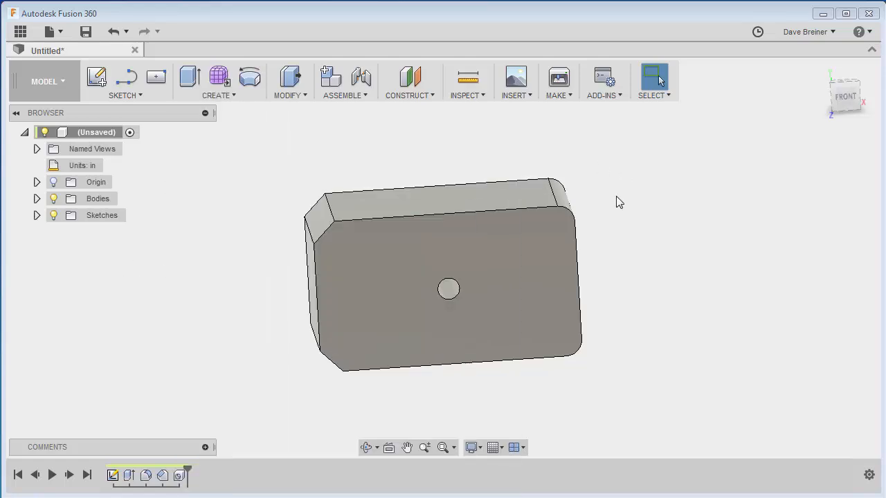
pyautogui.moveTo(792, 221)
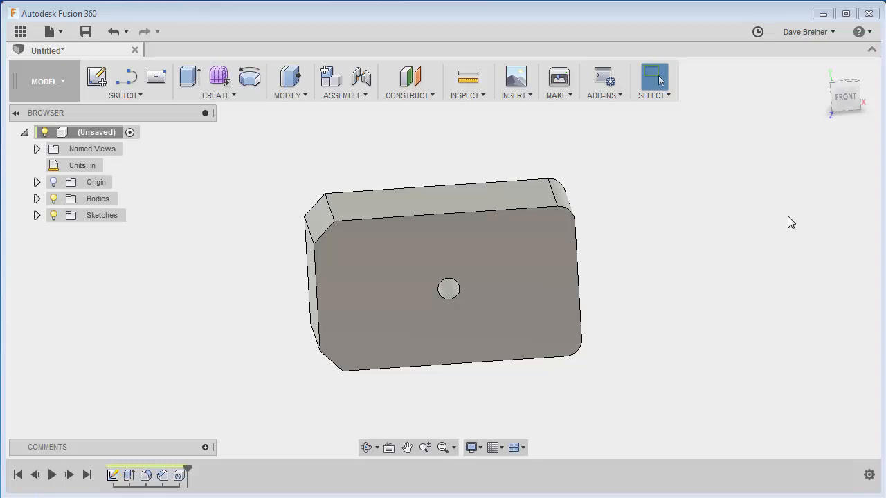
pyautogui.moveTo(783, 220)
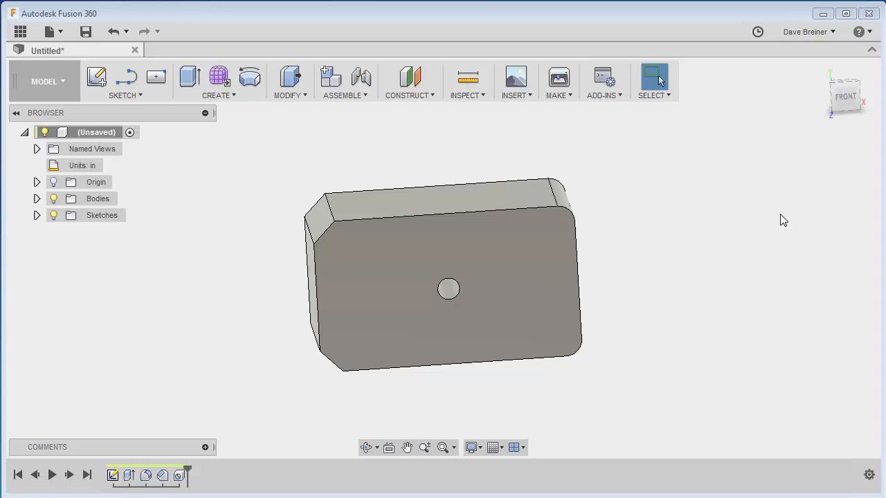